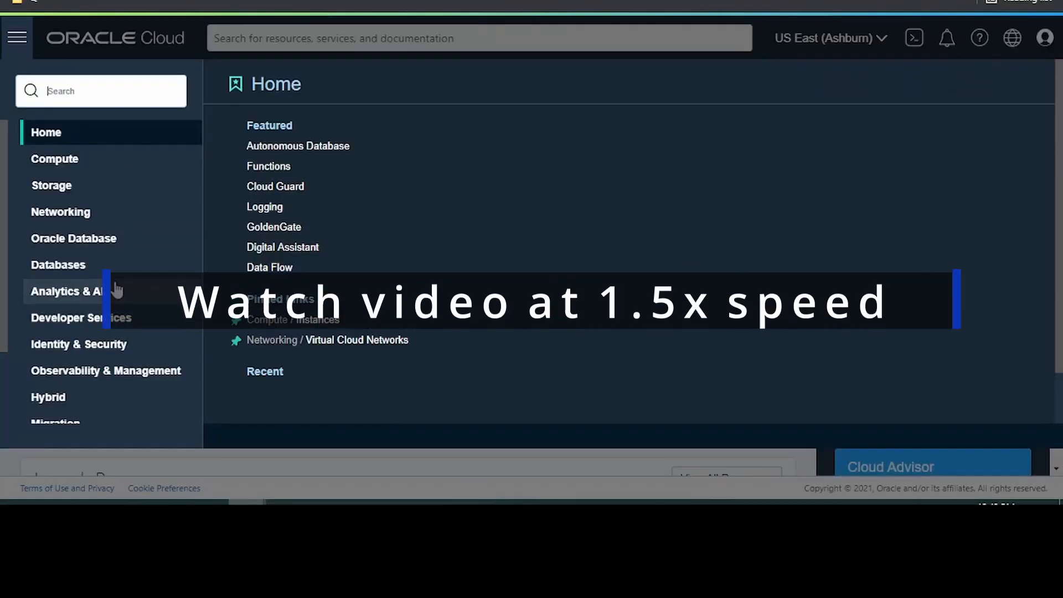
# Expand the Developer Services category in the navigation menu.
pyautogui.click(80, 318)
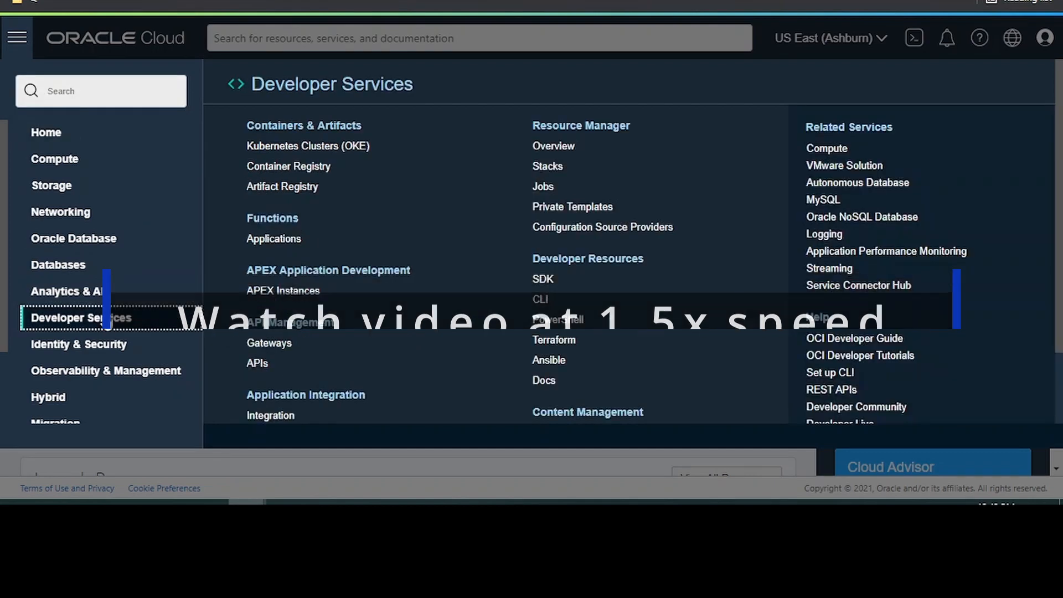
pyautogui.moveTo(270, 405)
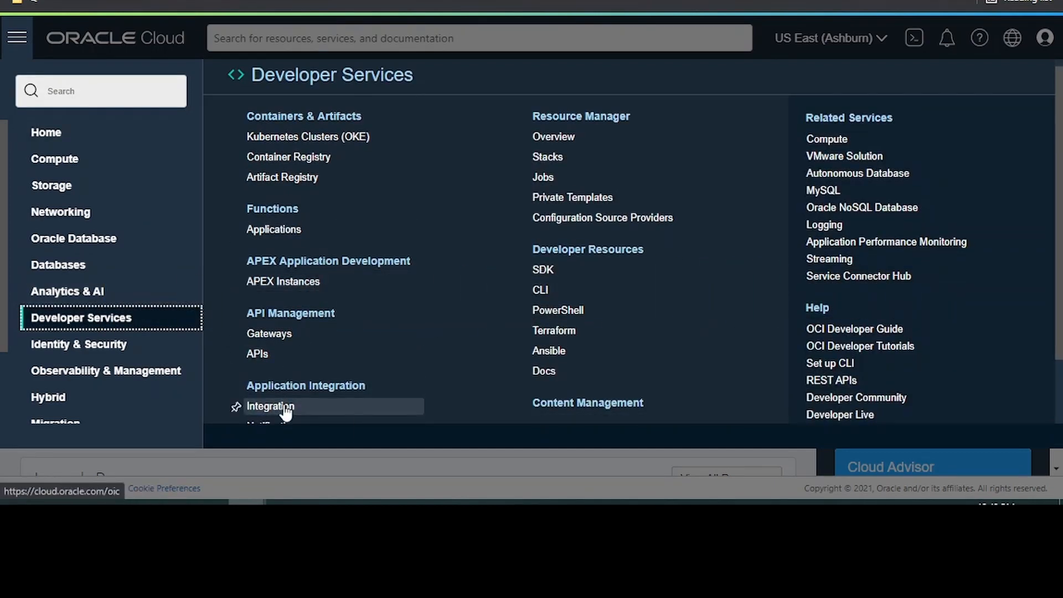
# Go to the Integration Instances page under Application Integration.
pyautogui.click(270, 405)
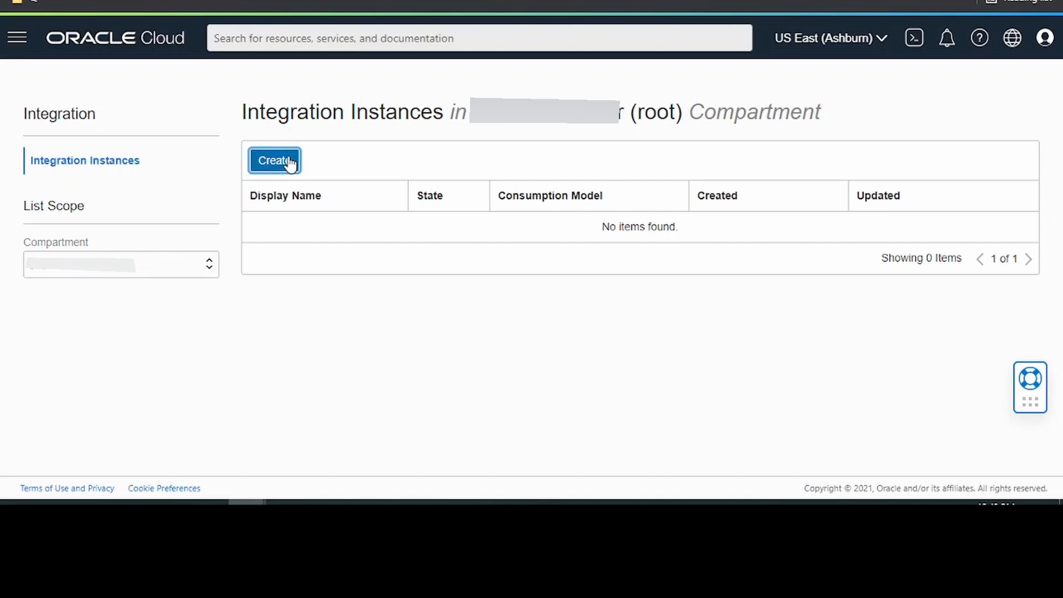
# Start a new integration instance and review its advanced options and Custom Endpoint settings.
pyautogui.click(274, 161)
pyautogui.write('BeeNum')
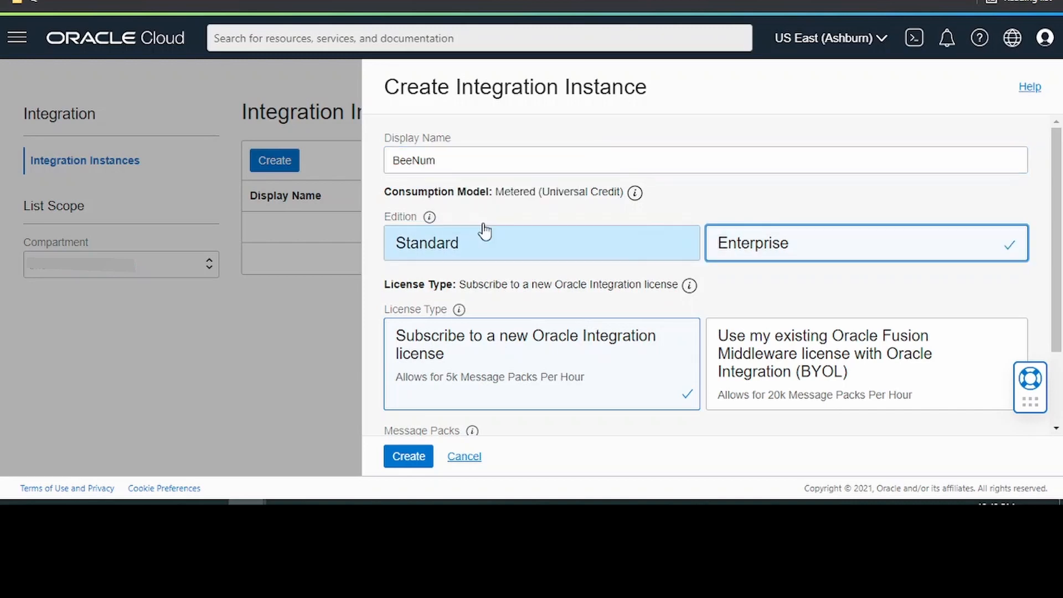
pyautogui.scroll(-3)
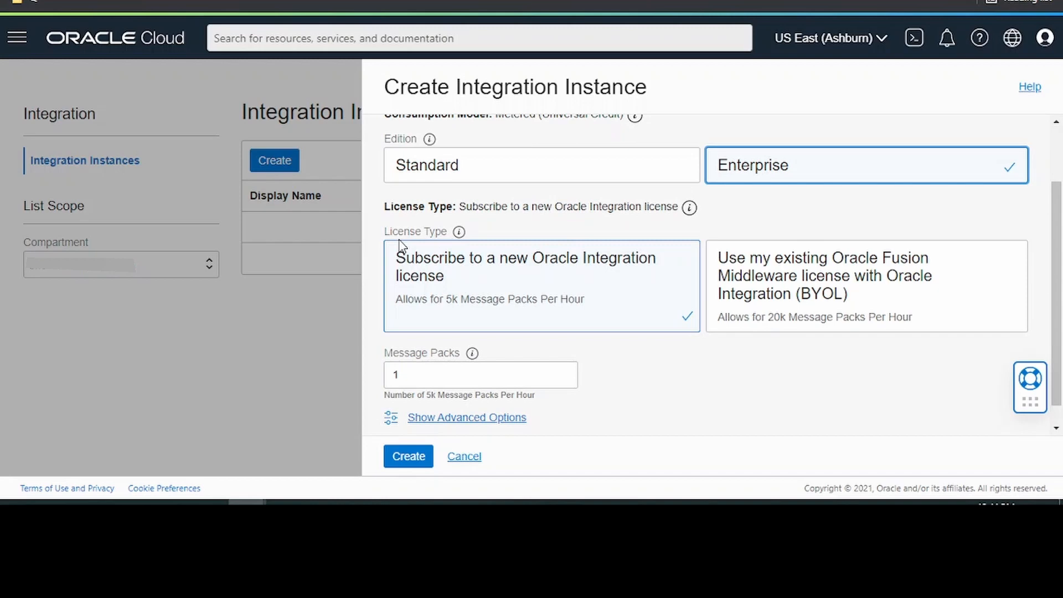
pyautogui.moveTo(434, 278)
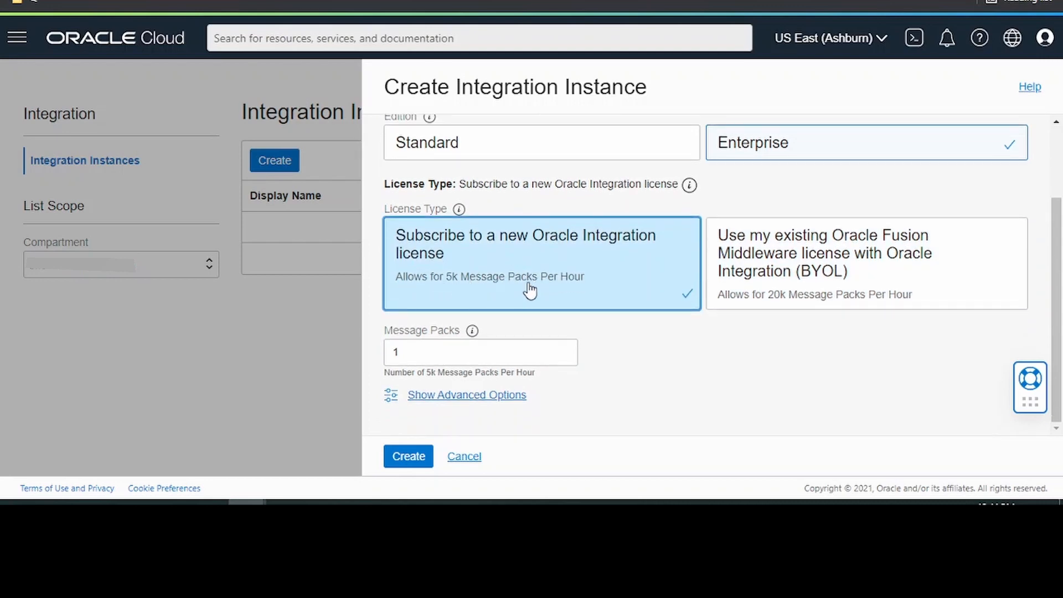
pyautogui.moveTo(471, 331)
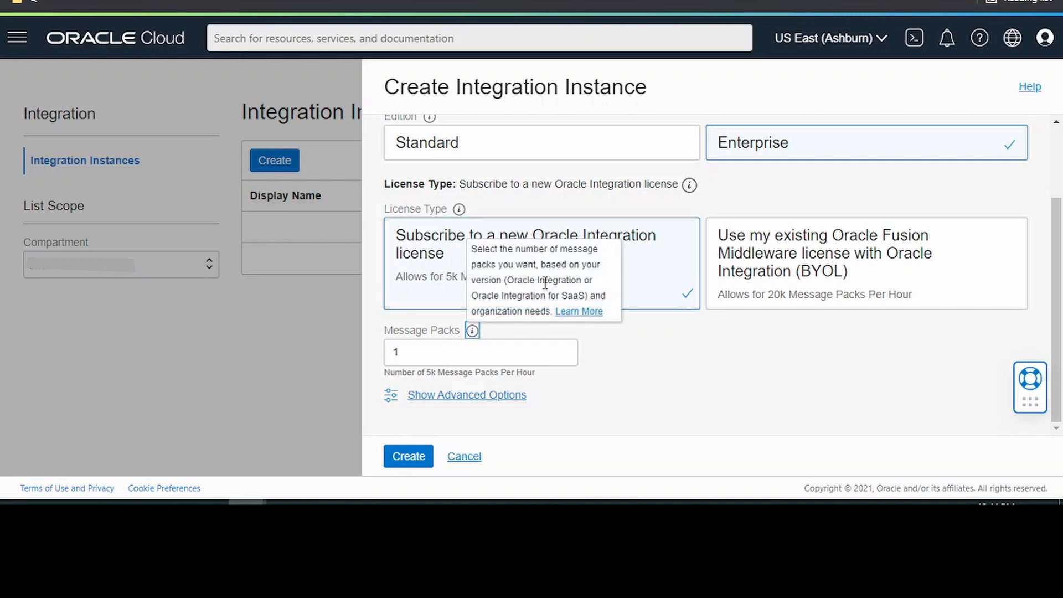
pyautogui.moveTo(433, 339)
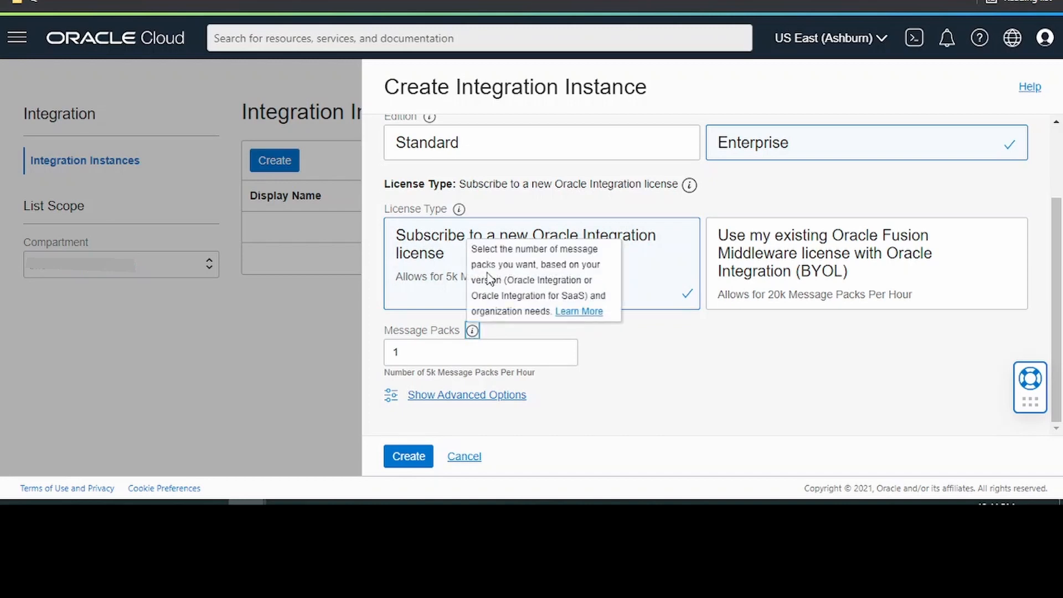
pyautogui.moveTo(578, 311)
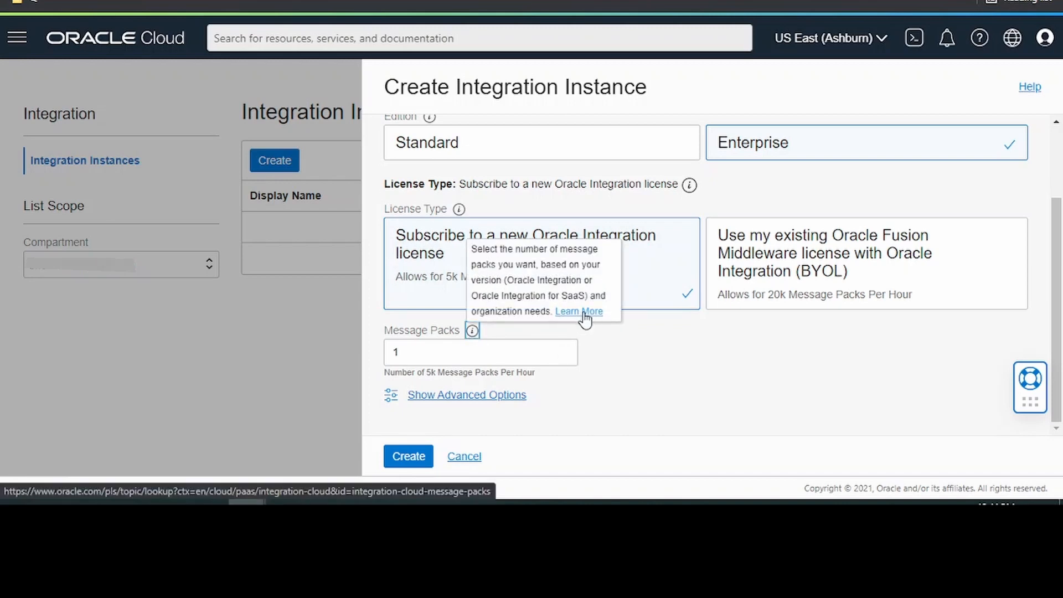
pyautogui.click(466, 394)
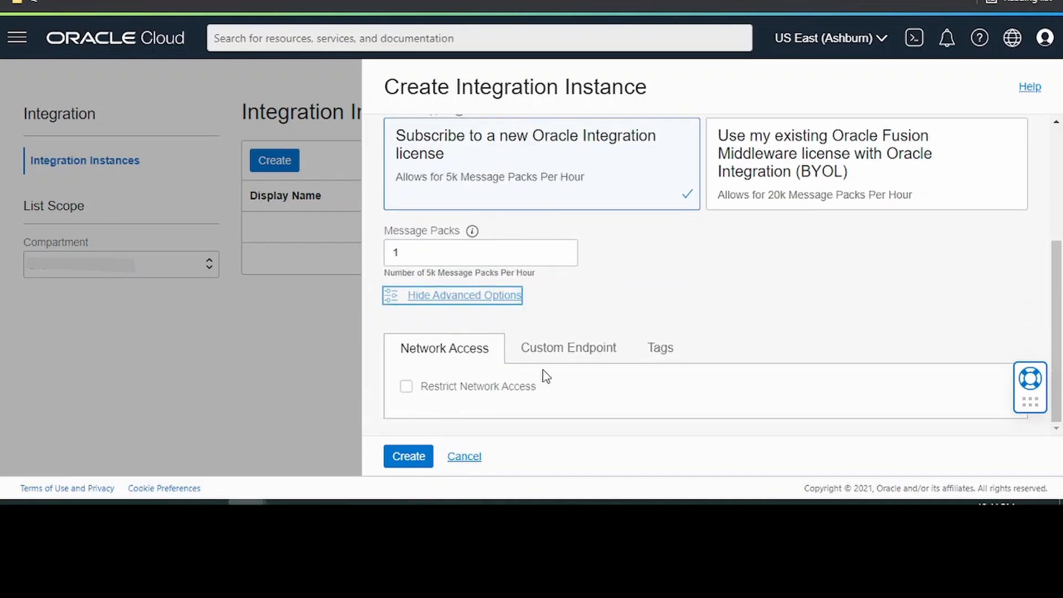
pyautogui.click(568, 347)
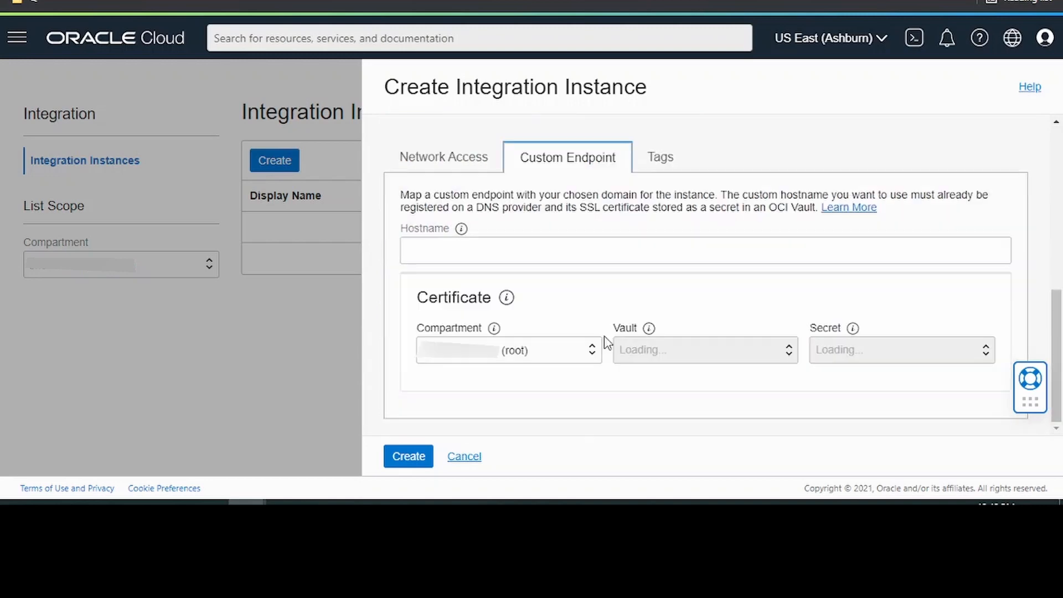
pyautogui.scroll(3)
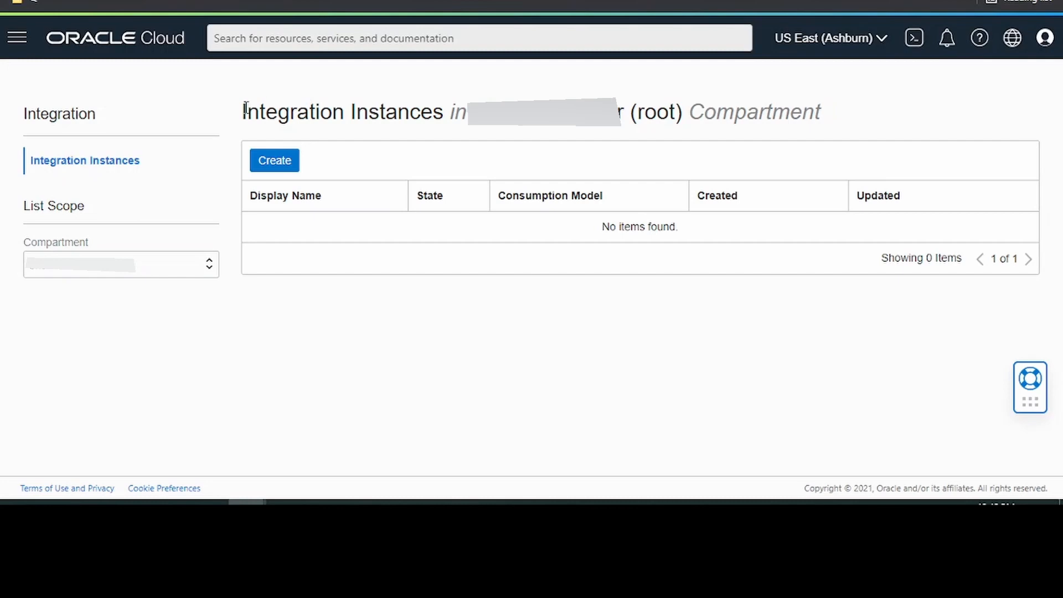
pyautogui.moveTo(499, 240)
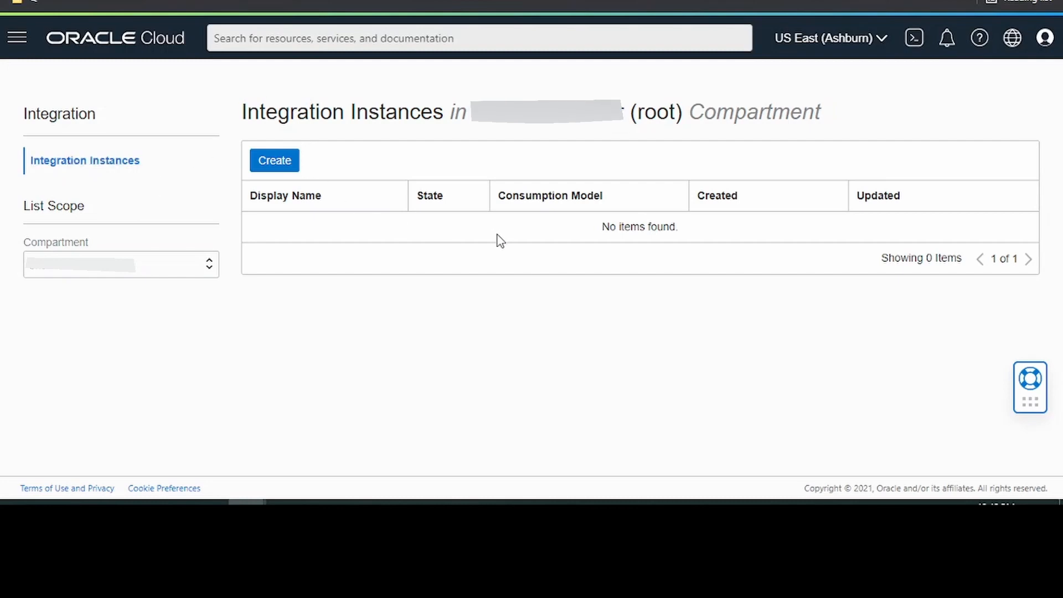